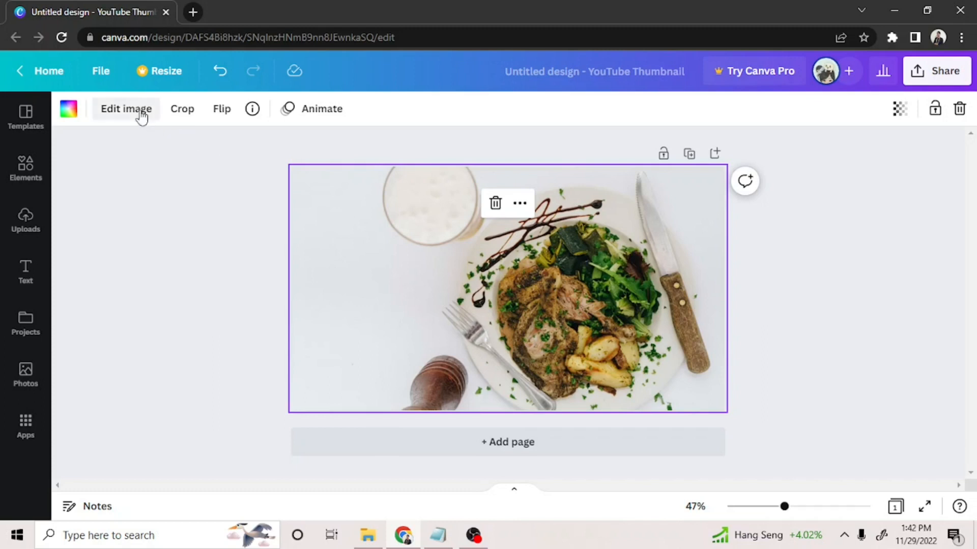
- Make the food photo black and white by lowering Saturation to -100 in Edit image
{"action": "left_click", "coordinate": [124, 109]}
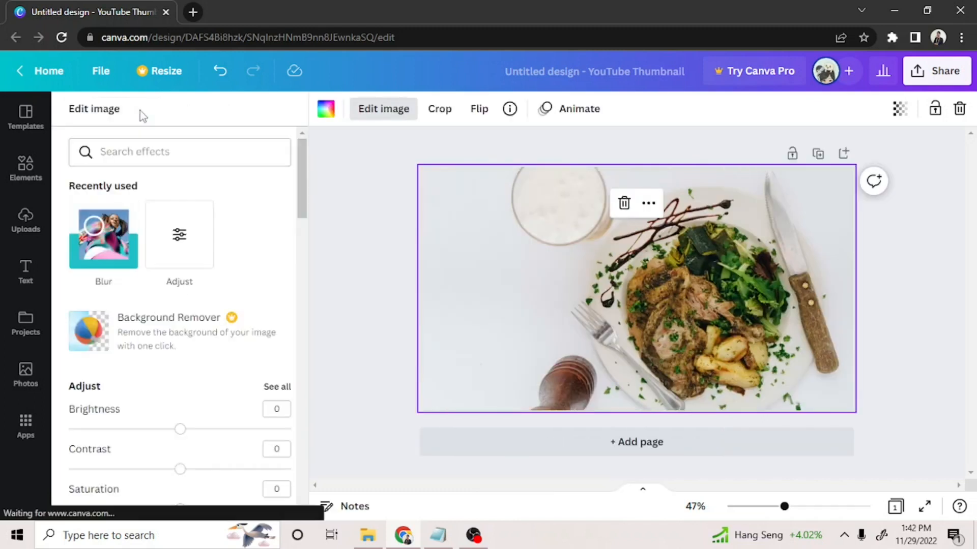
{"action": "mouse_move", "coordinate": [110, 295]}
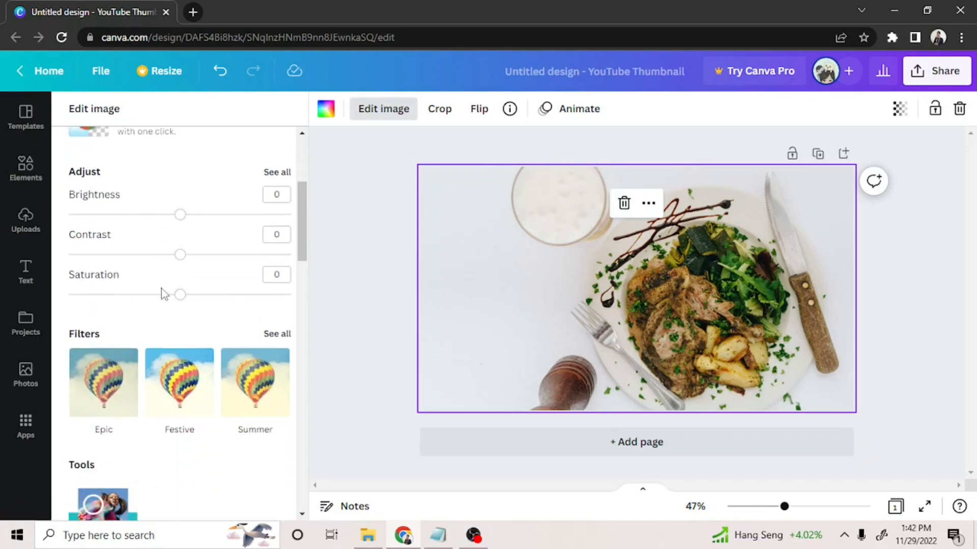
{"action": "mouse_move", "coordinate": [174, 296]}
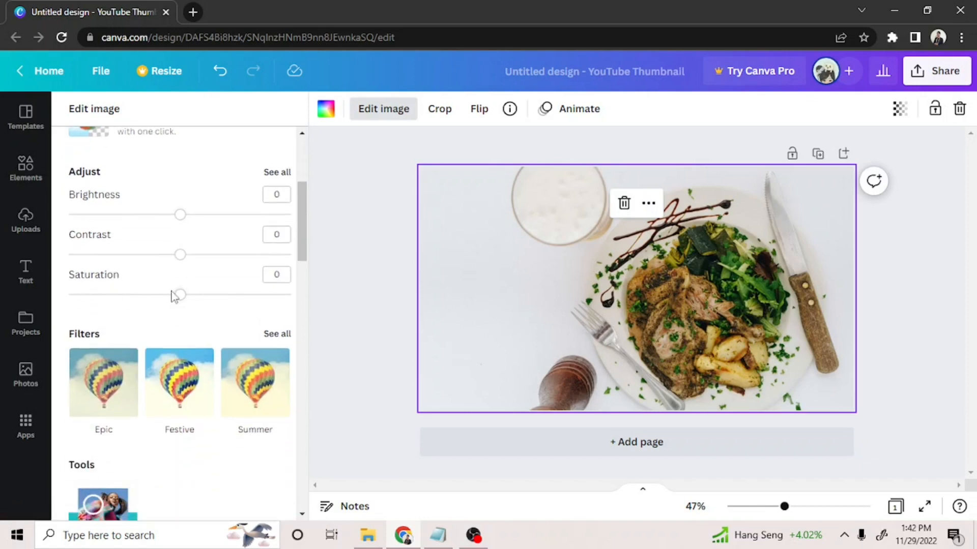
{"action": "left_click_drag", "start_coordinate": [179, 294], "coordinate": [154, 294]}
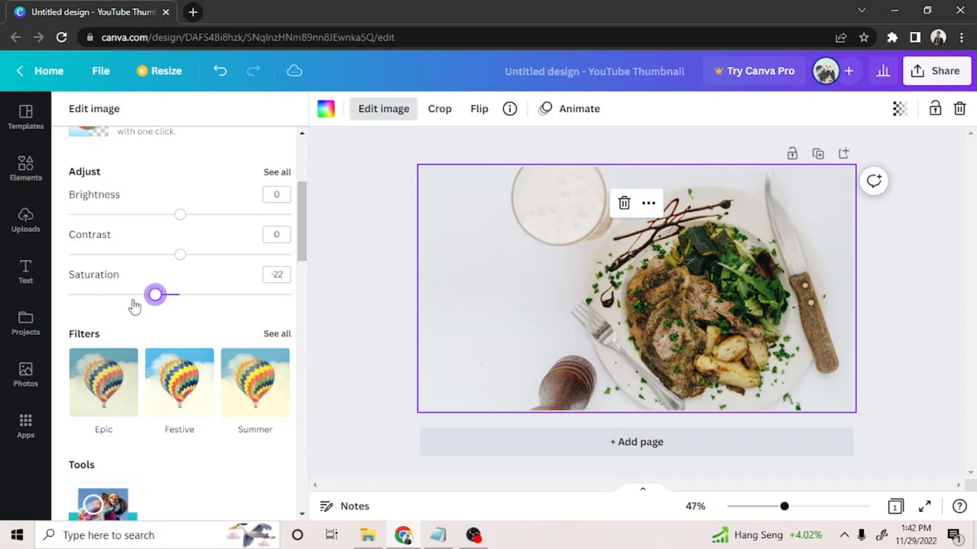
{"action": "left_click_drag", "start_coordinate": [154, 294], "coordinate": [68, 294]}
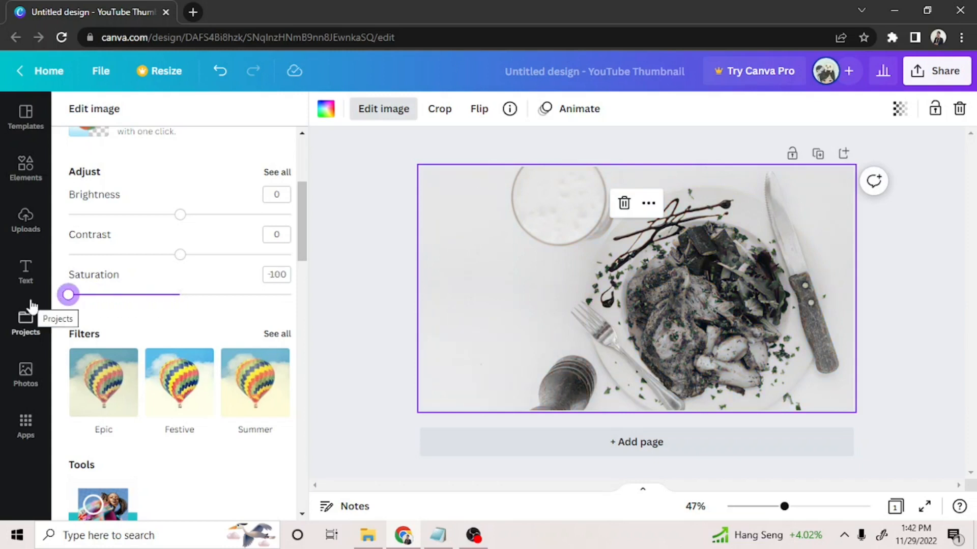
{"action": "mouse_move", "coordinate": [186, 290]}
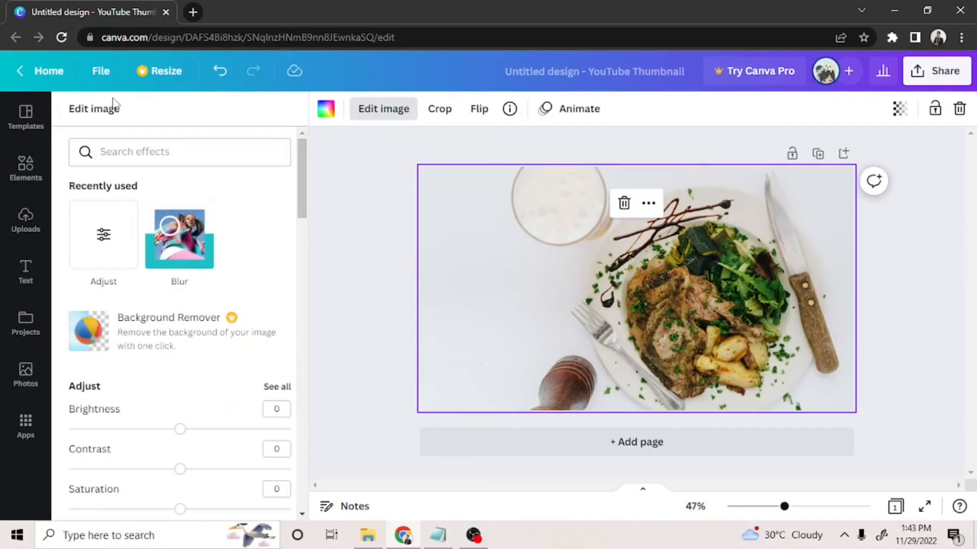
{"action": "mouse_move", "coordinate": [103, 235]}
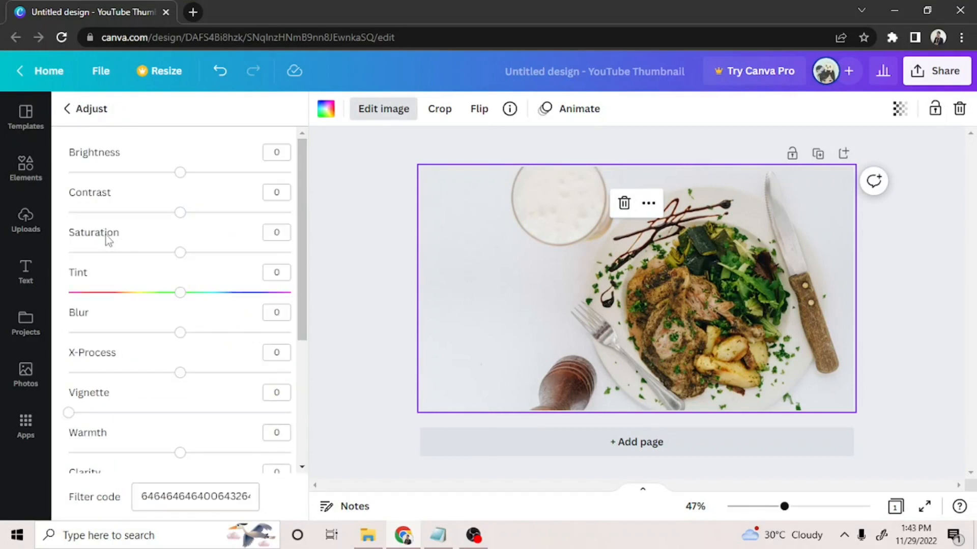
{"action": "mouse_move", "coordinate": [188, 250]}
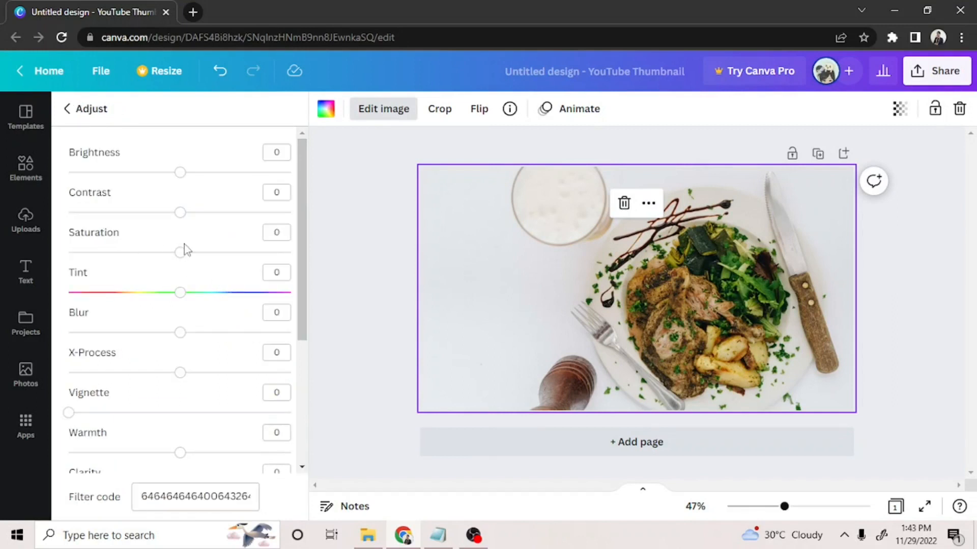
- Drag Saturation fully left to -100 again and deselect the photo to close the panel
{"action": "left_click_drag", "start_coordinate": [180, 252], "coordinate": [168, 252]}
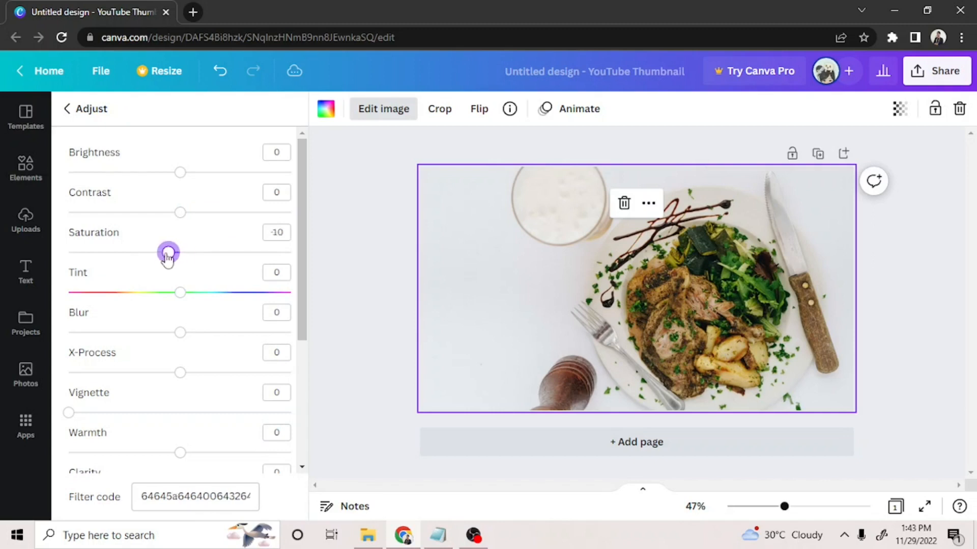
{"action": "left_click_drag", "start_coordinate": [168, 252], "coordinate": [81, 252]}
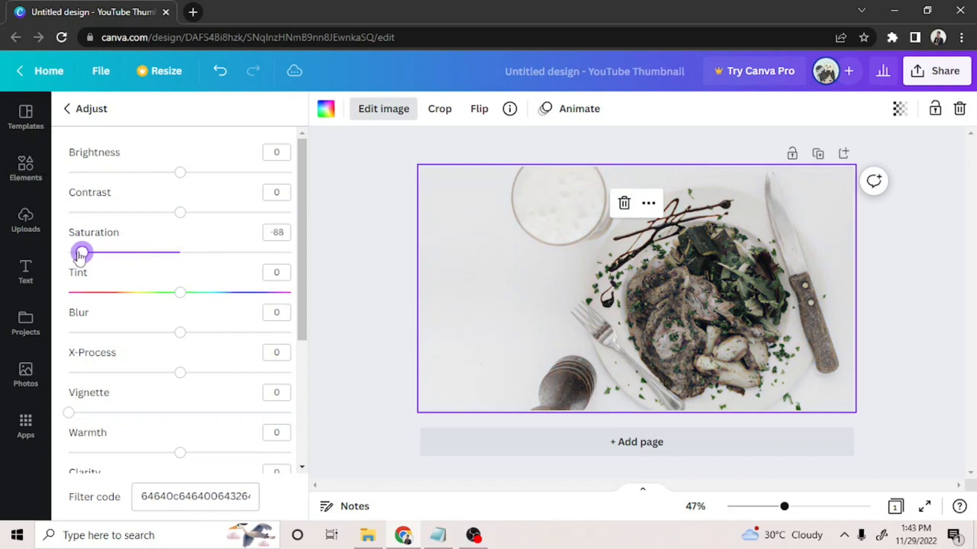
{"action": "left_click_drag", "start_coordinate": [82, 251], "coordinate": [69, 251]}
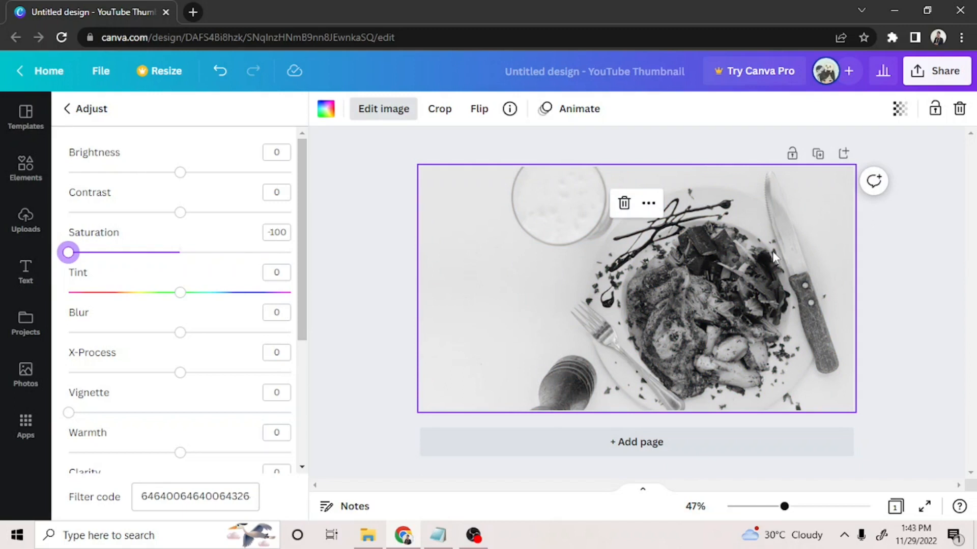
{"action": "left_click", "coordinate": [66, 109]}
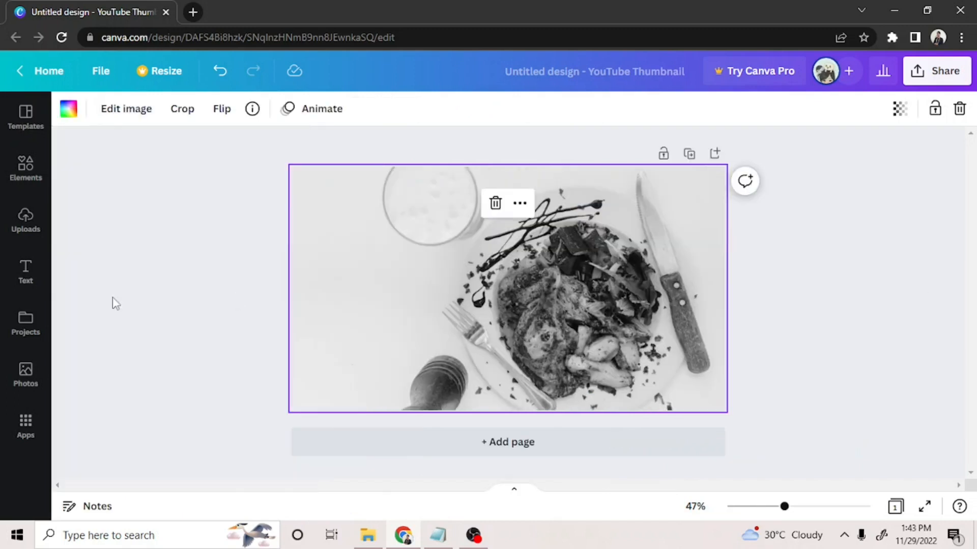